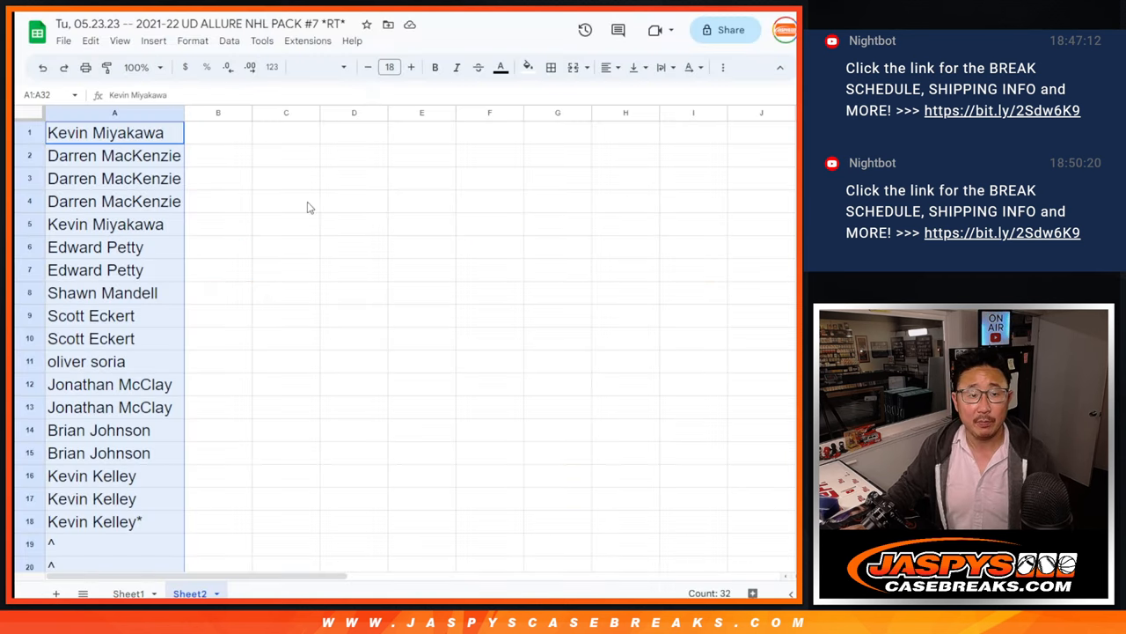
# Step: Scroll through column A to review the 18 buyer names above the carets
pyautogui.scroll(-3)
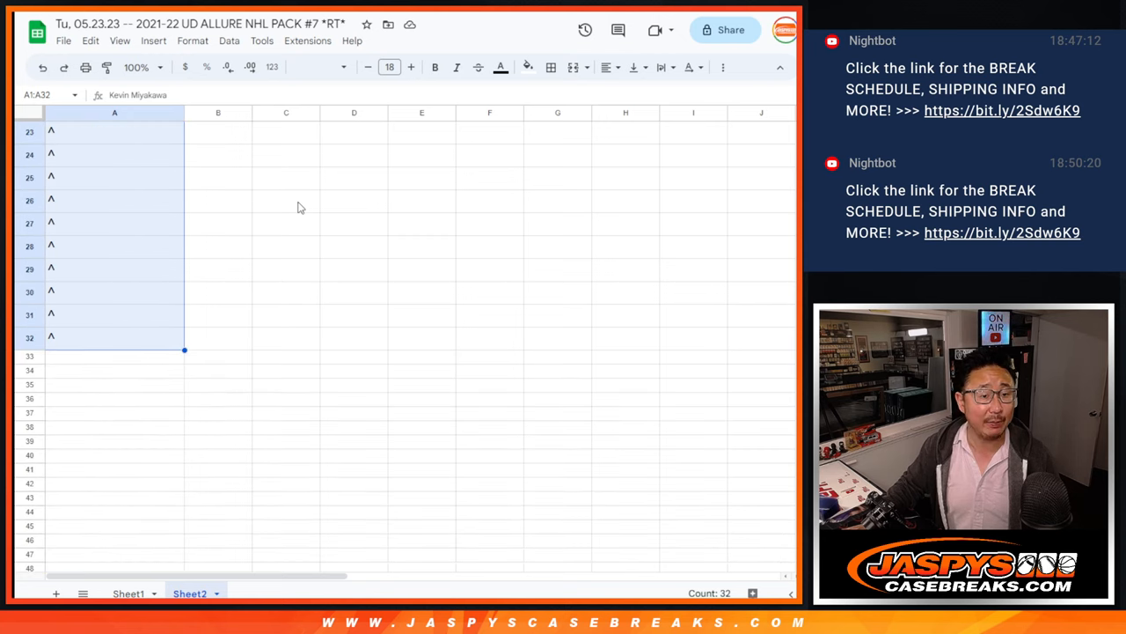
pyautogui.scroll(3)
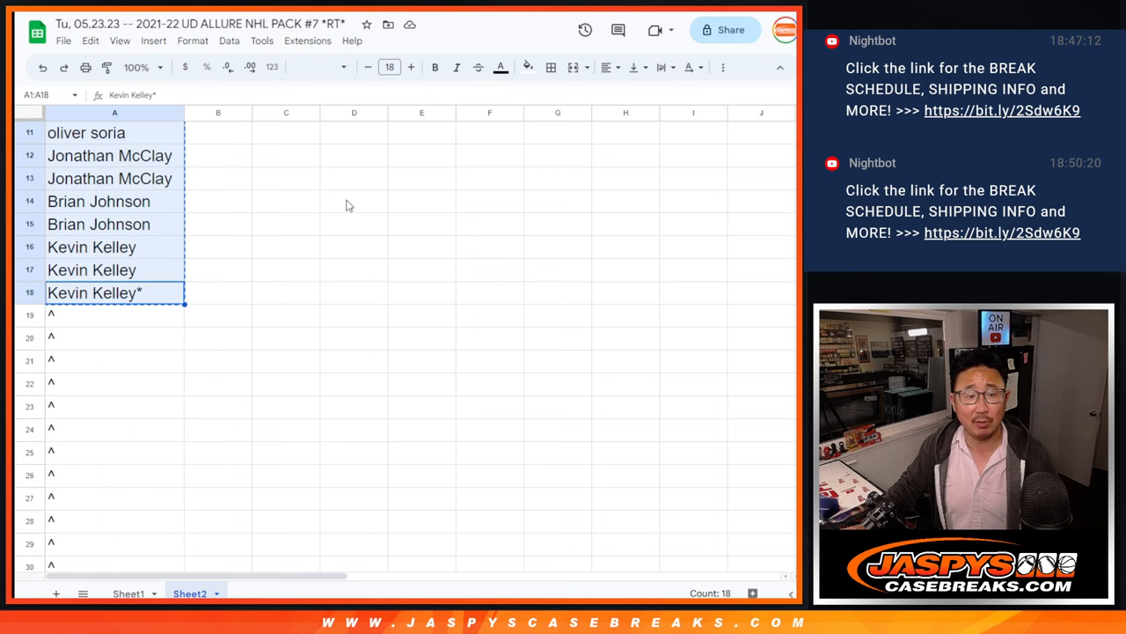
pyautogui.scroll(-3)
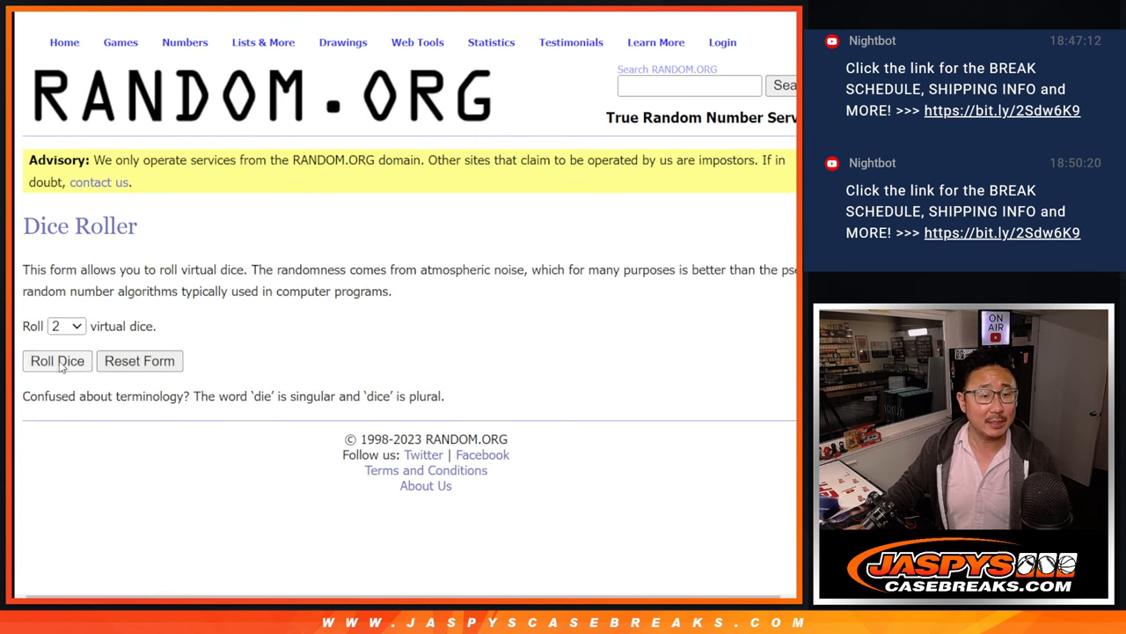
# Step: Roll two dice, then randomize the 18 buyer names and shuffle them again
pyautogui.click(56, 360)
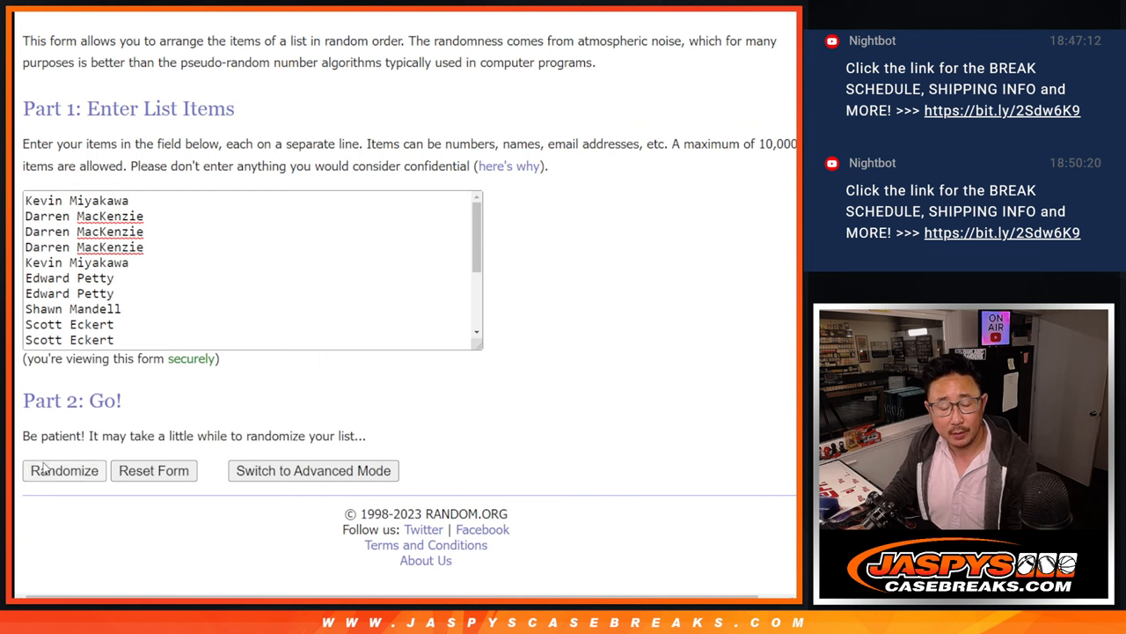
pyautogui.click(63, 470)
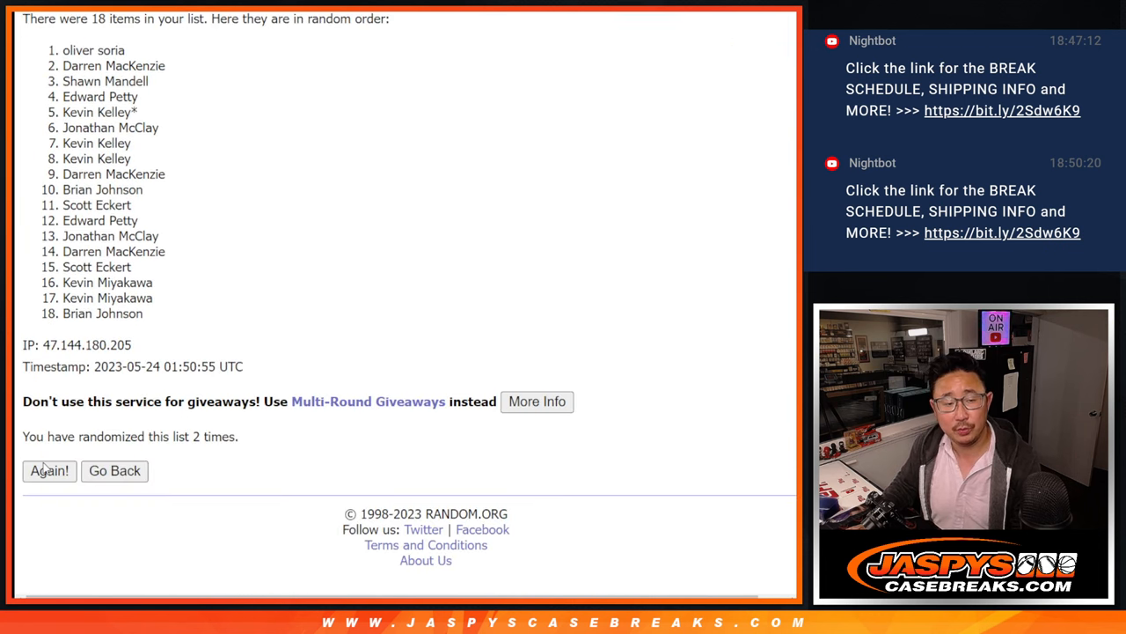
pyautogui.click(50, 470)
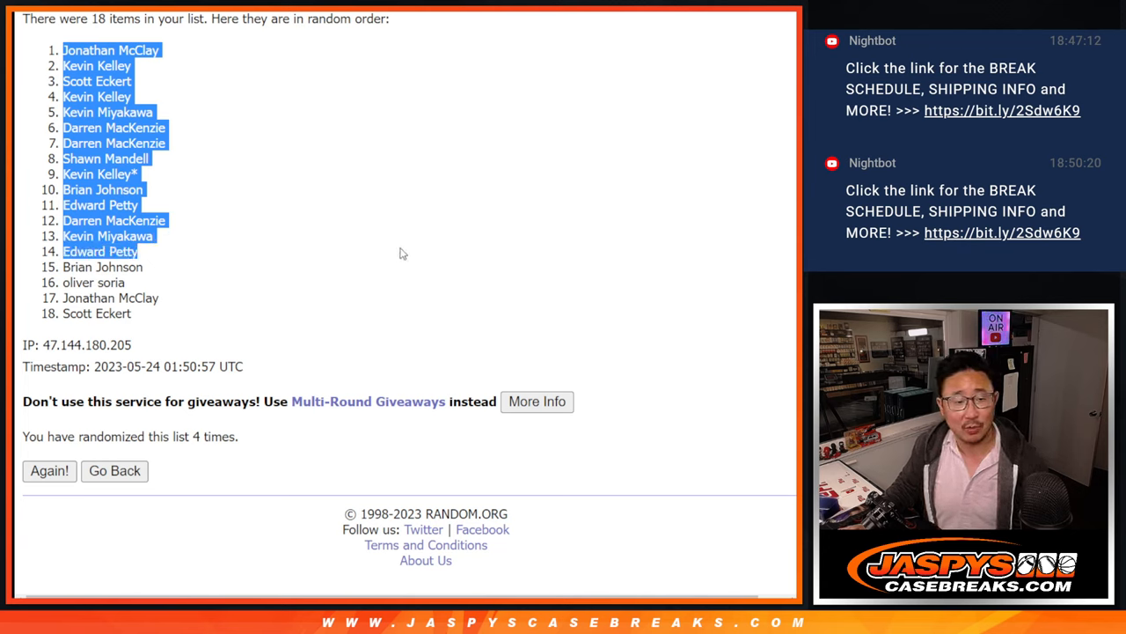
pyautogui.moveTo(483, 18)
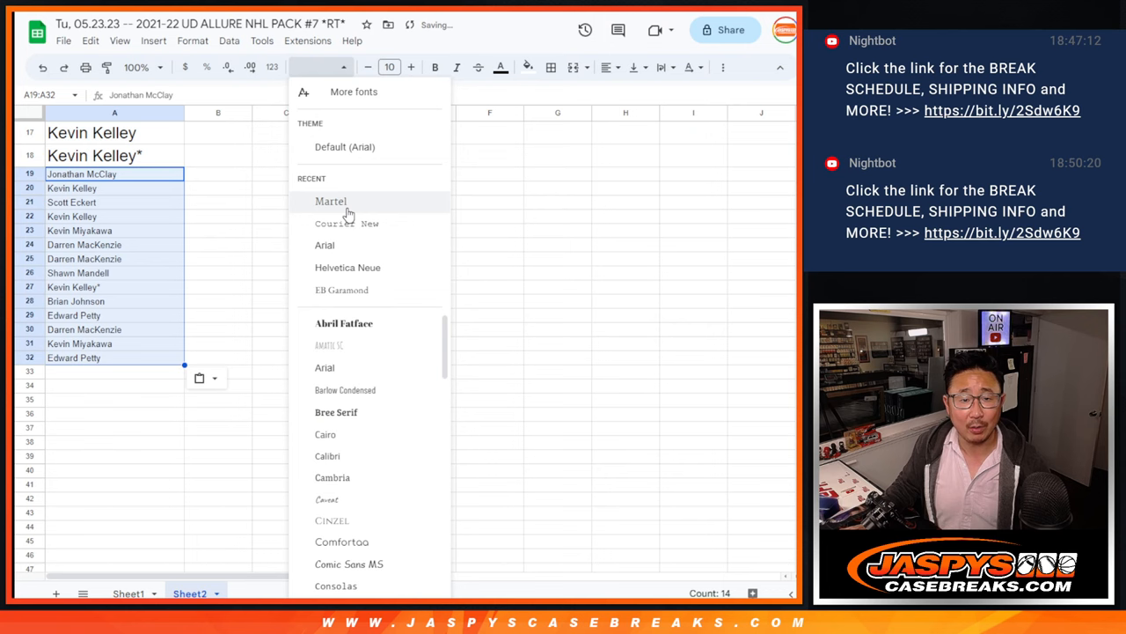
# Step: Change the font of the 14 shuffled names pasted into A19:A32
pyautogui.click(331, 200)
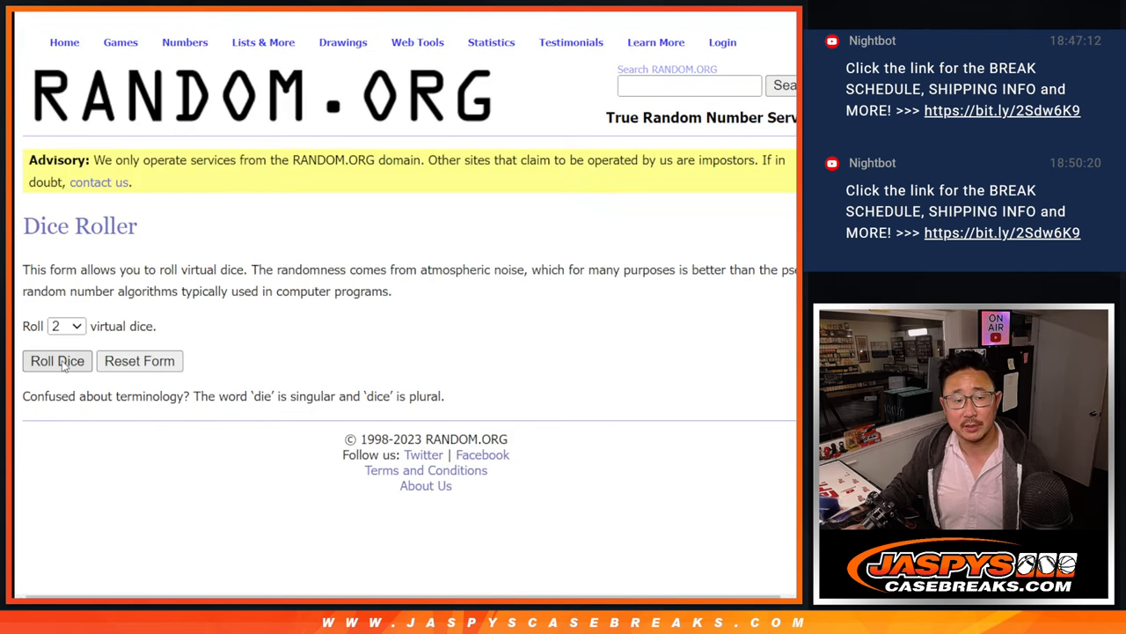
# Step: Roll two dice and shuffle the 32-name list with Randomize and repeated Again clicks
pyautogui.click(57, 361)
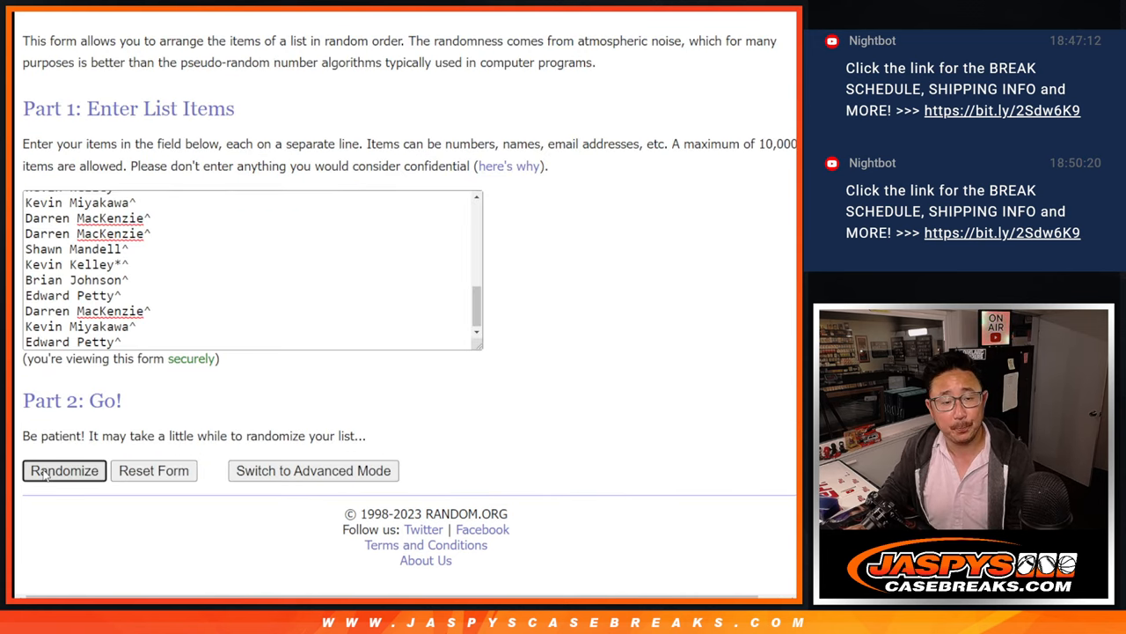
pyautogui.click(63, 470)
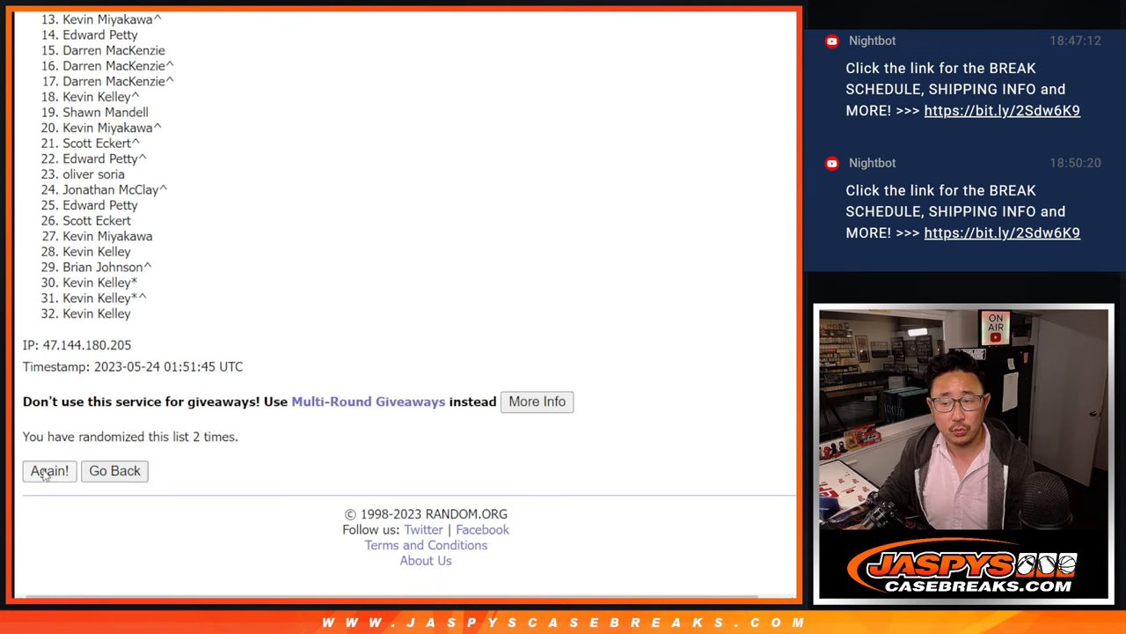
pyautogui.click(48, 470)
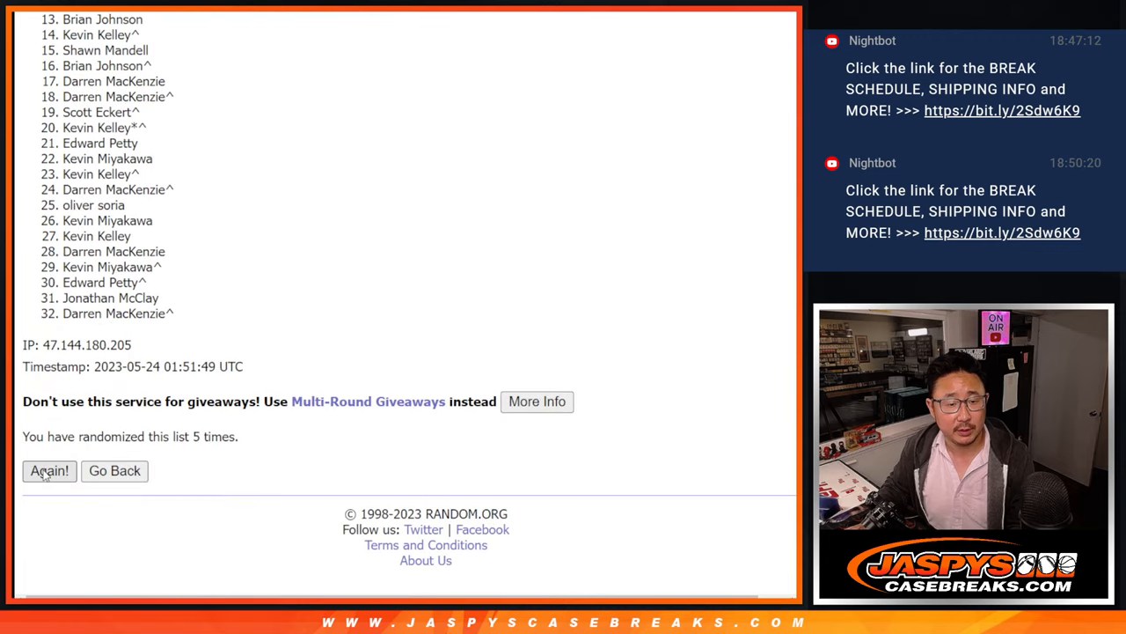
pyautogui.click(48, 470)
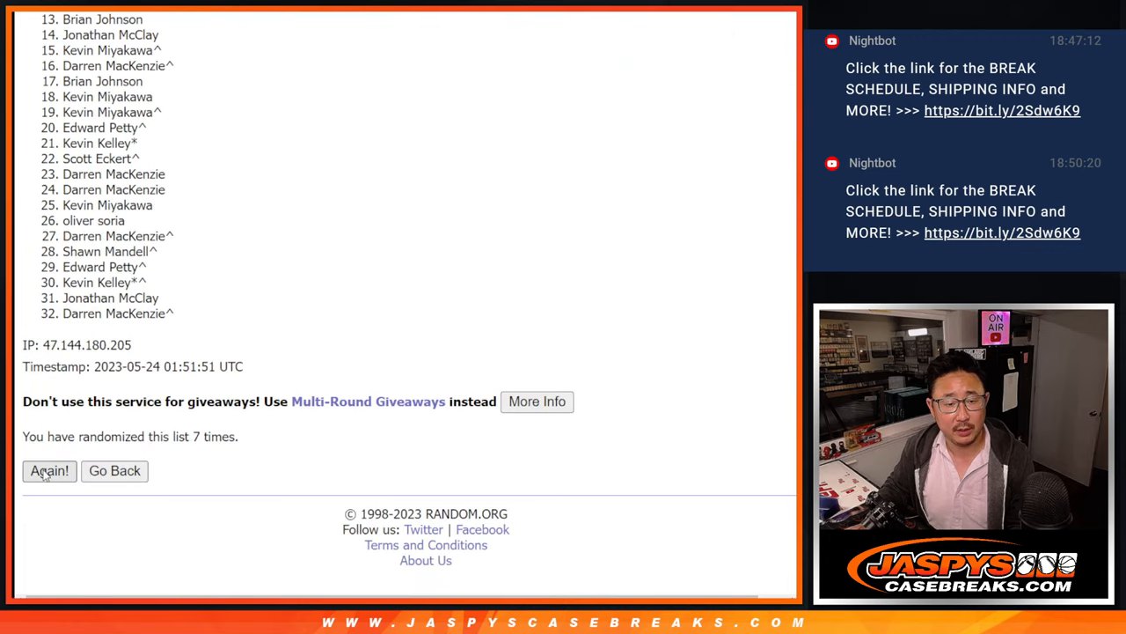
pyautogui.click(48, 470)
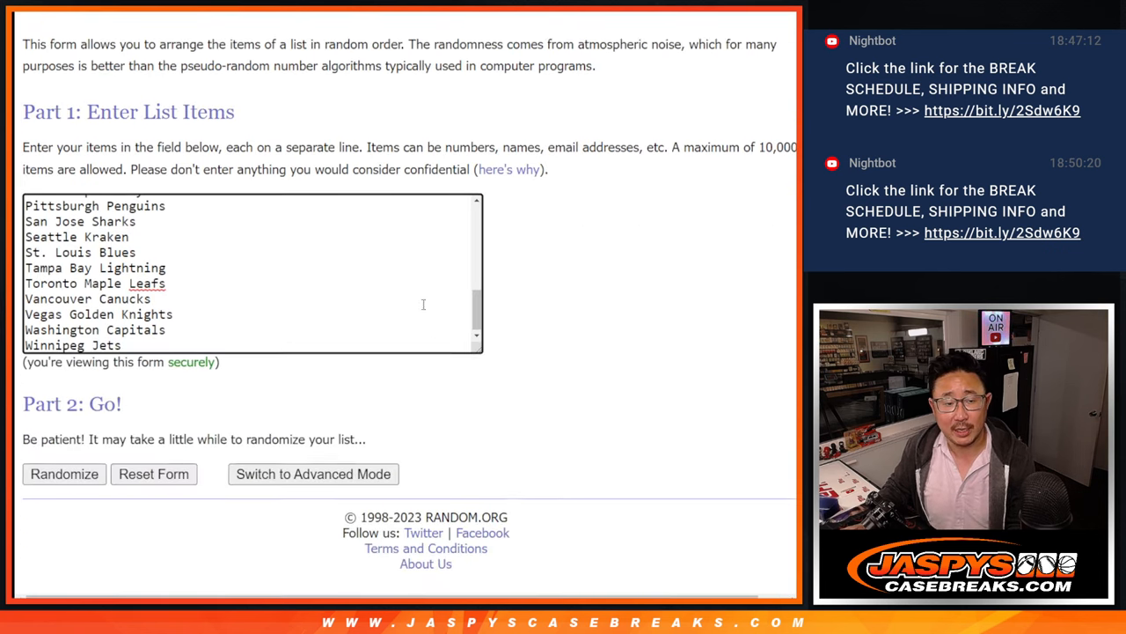
# Step: Randomize the 32 NHL teams, then reshuffle them five more times
pyautogui.click(64, 473)
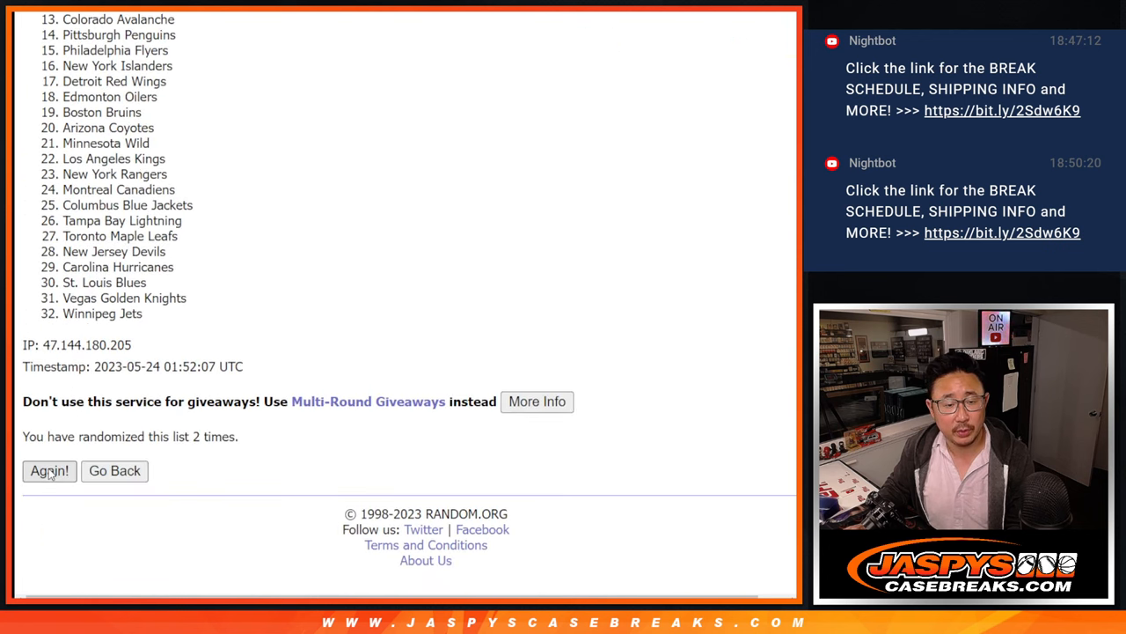
pyautogui.click(49, 469)
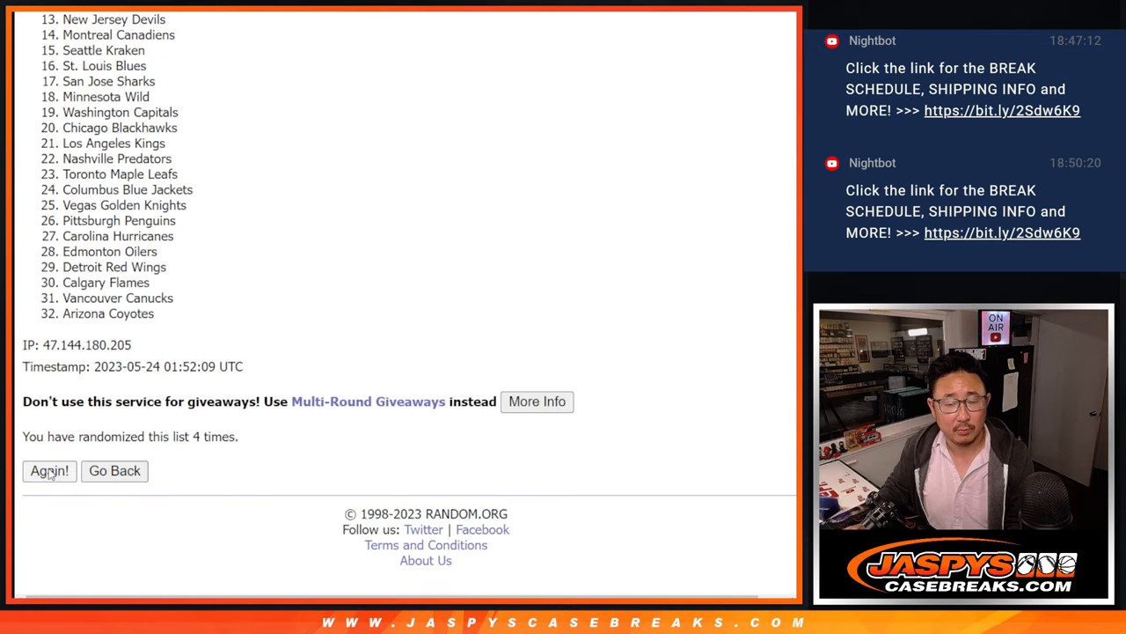
pyautogui.click(49, 470)
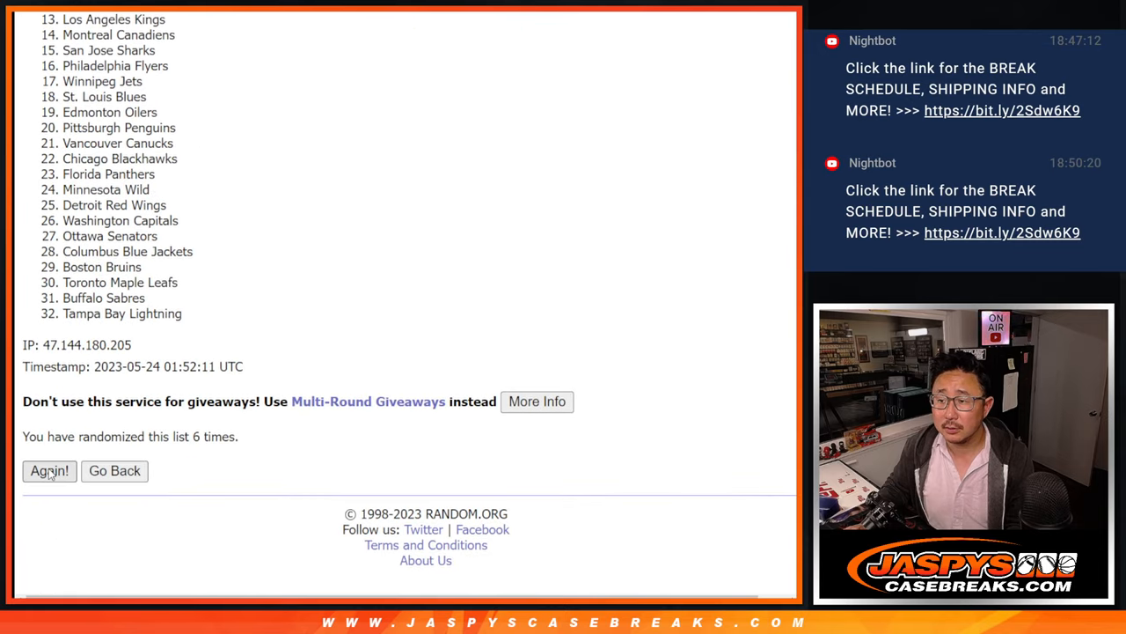
pyautogui.click(50, 471)
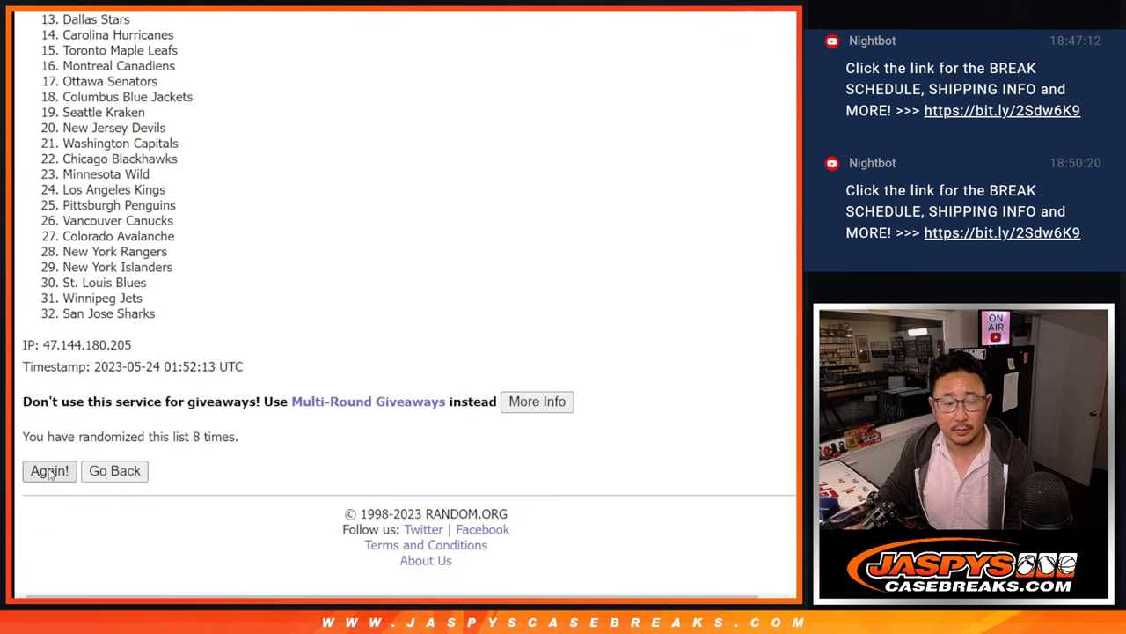
pyautogui.click(50, 470)
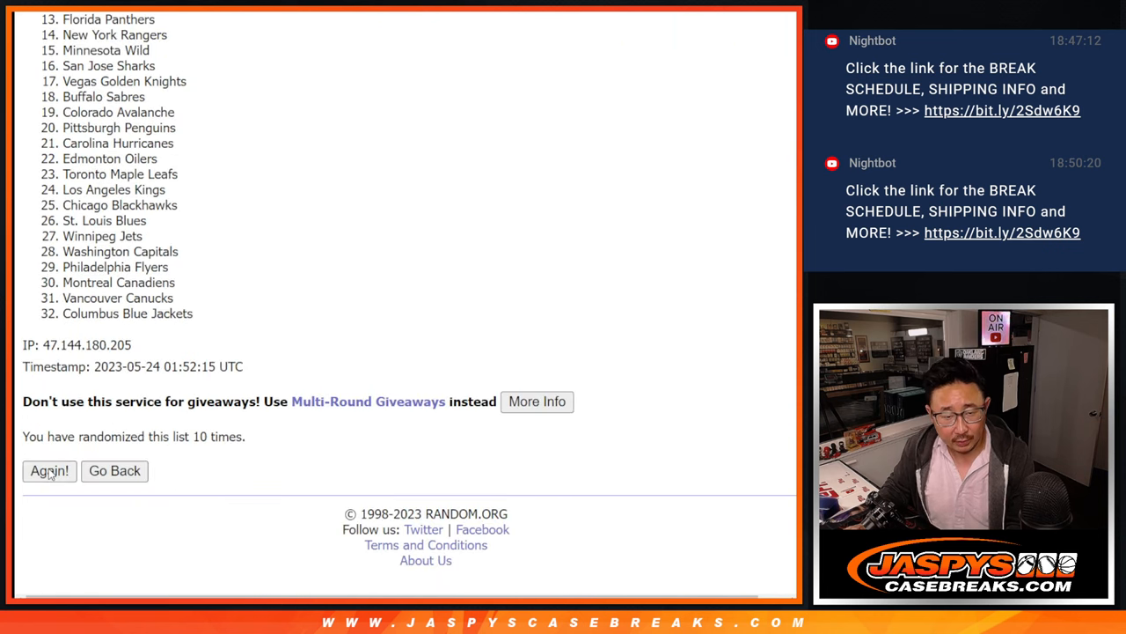
pyautogui.click(49, 470)
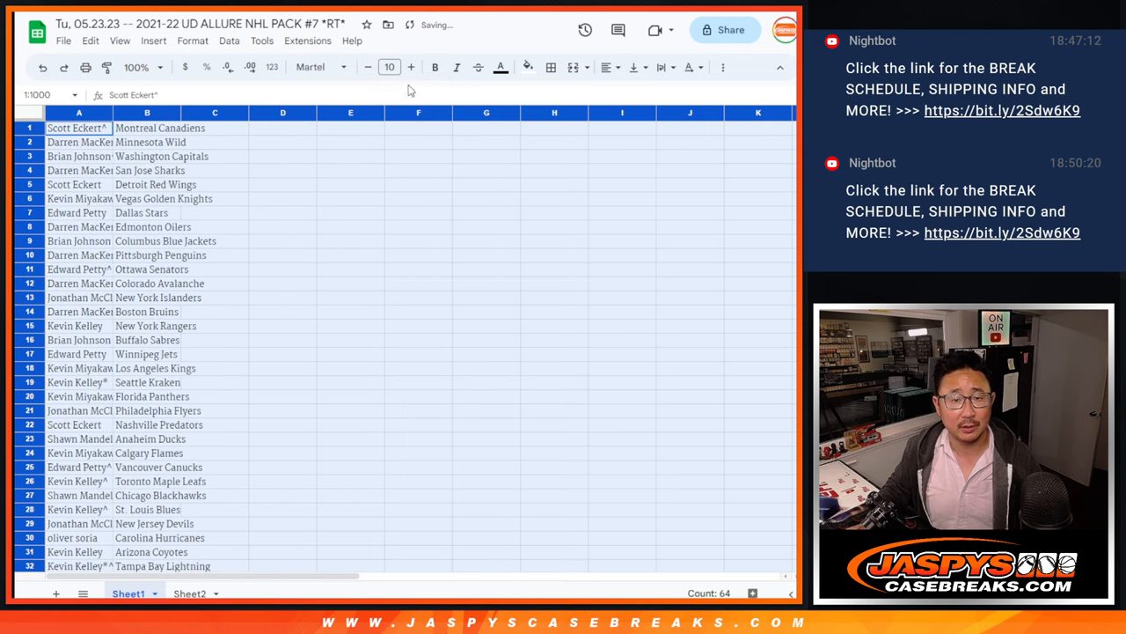
# Step: Set the buyer-and-team list to font size 12, select A1:B32, and zoom out
pyautogui.click(389, 67)
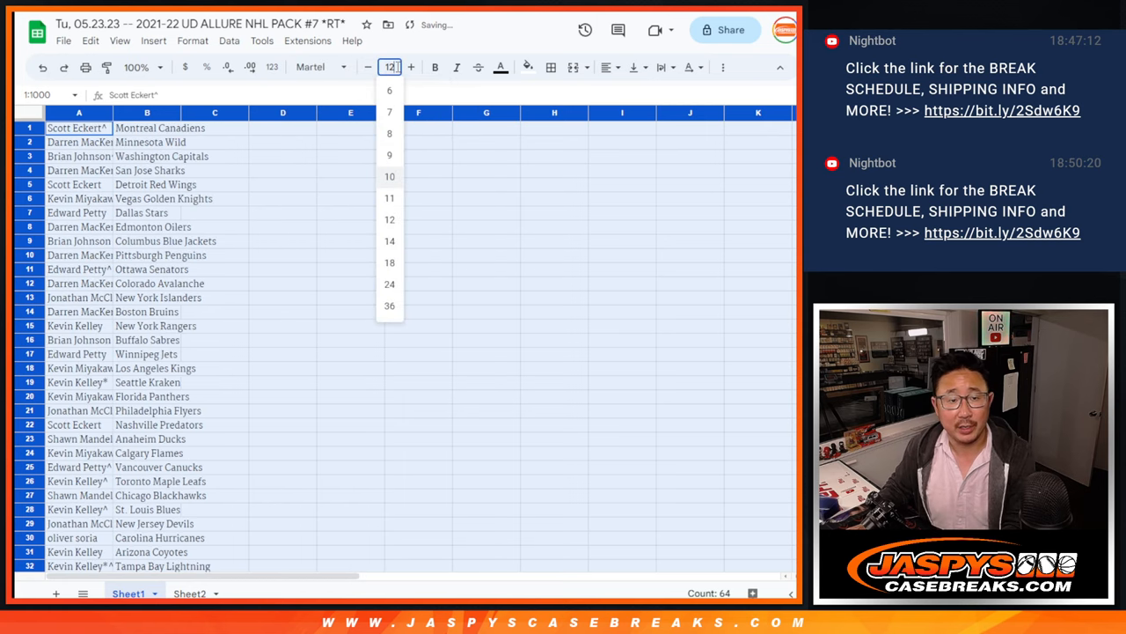
pyautogui.click(137, 67)
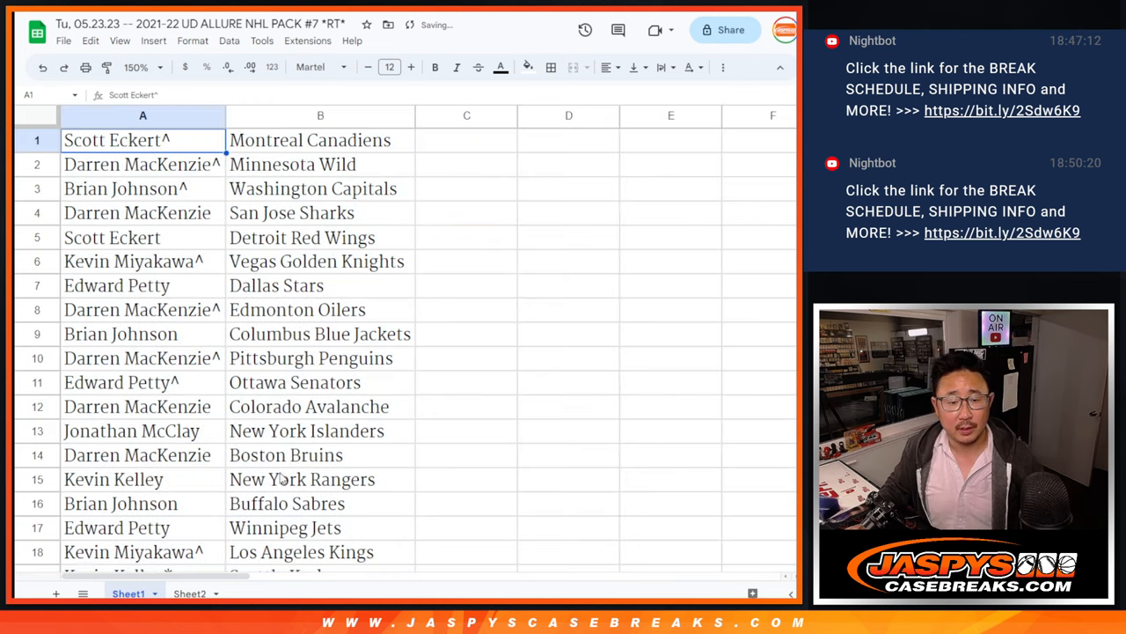
pyautogui.moveTo(114, 140); pyautogui.dragTo(319, 503)
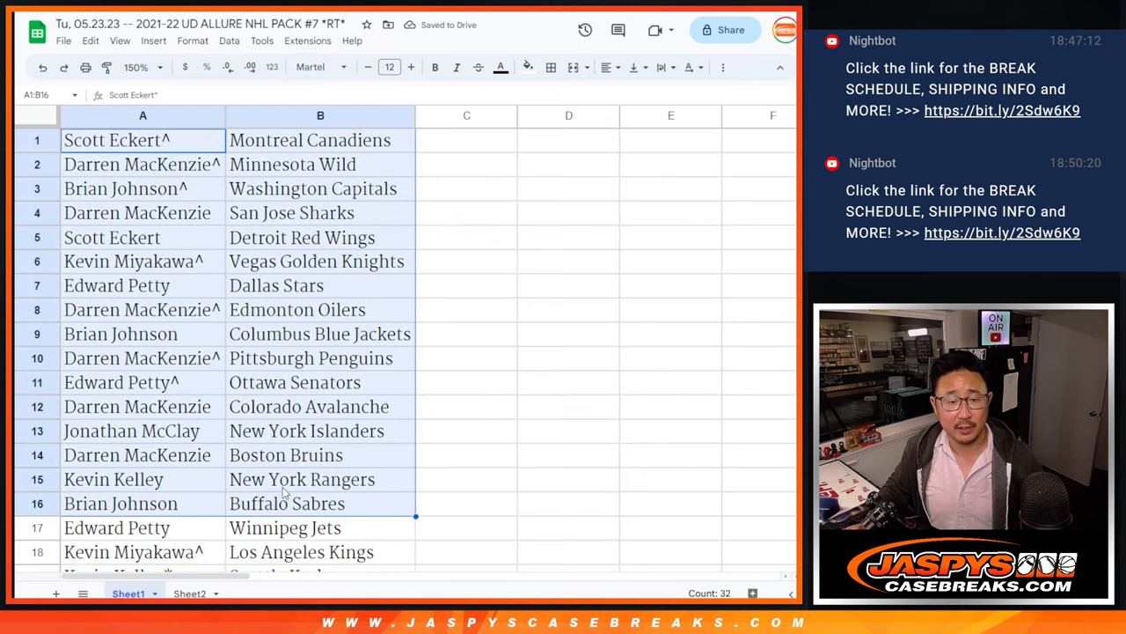
pyautogui.scroll(-3)
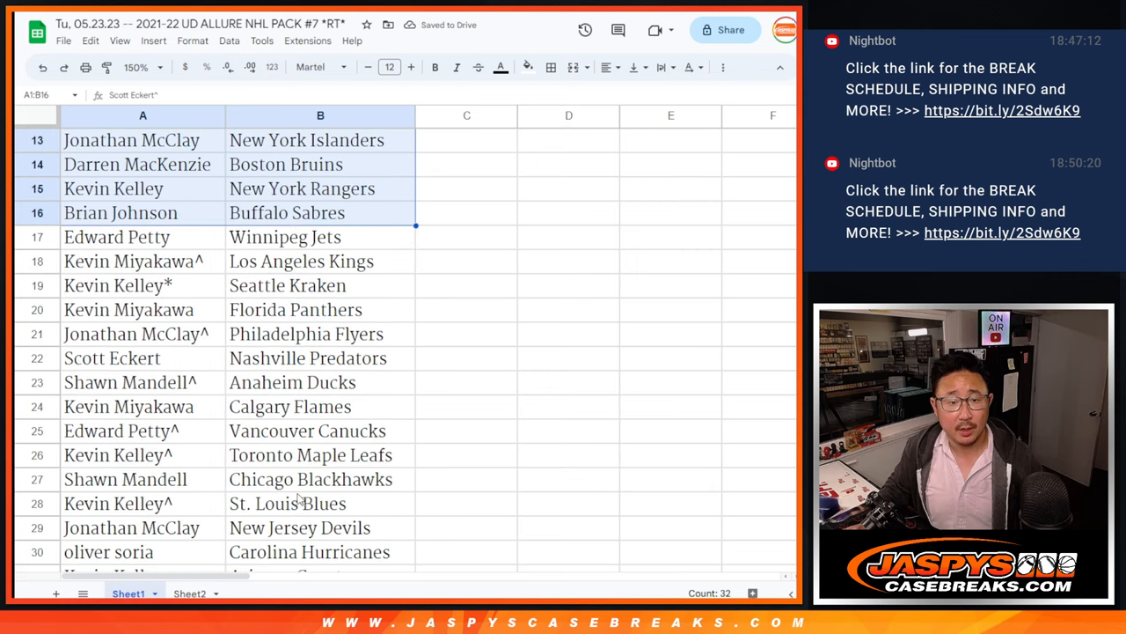
pyautogui.scroll(-3)
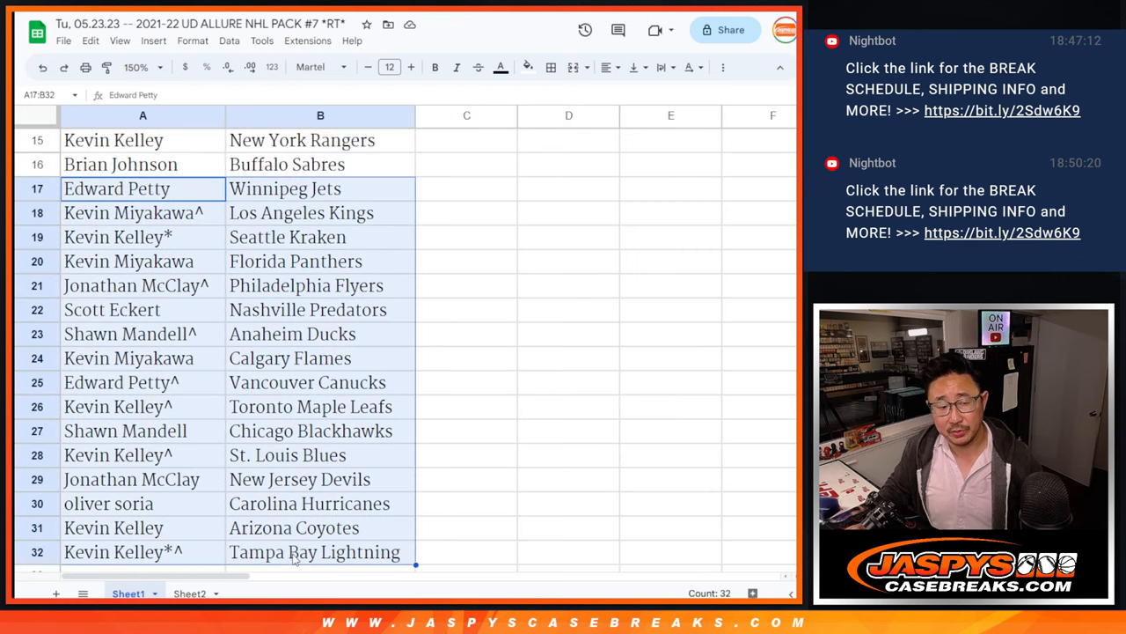
pyautogui.scroll(3)
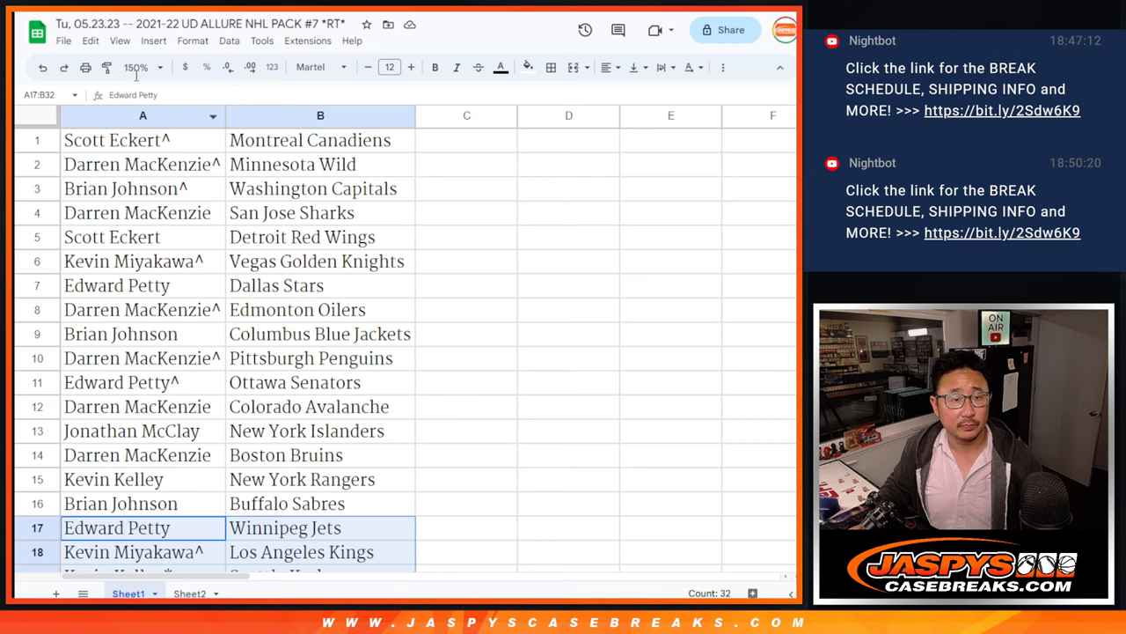
pyautogui.click(141, 67)
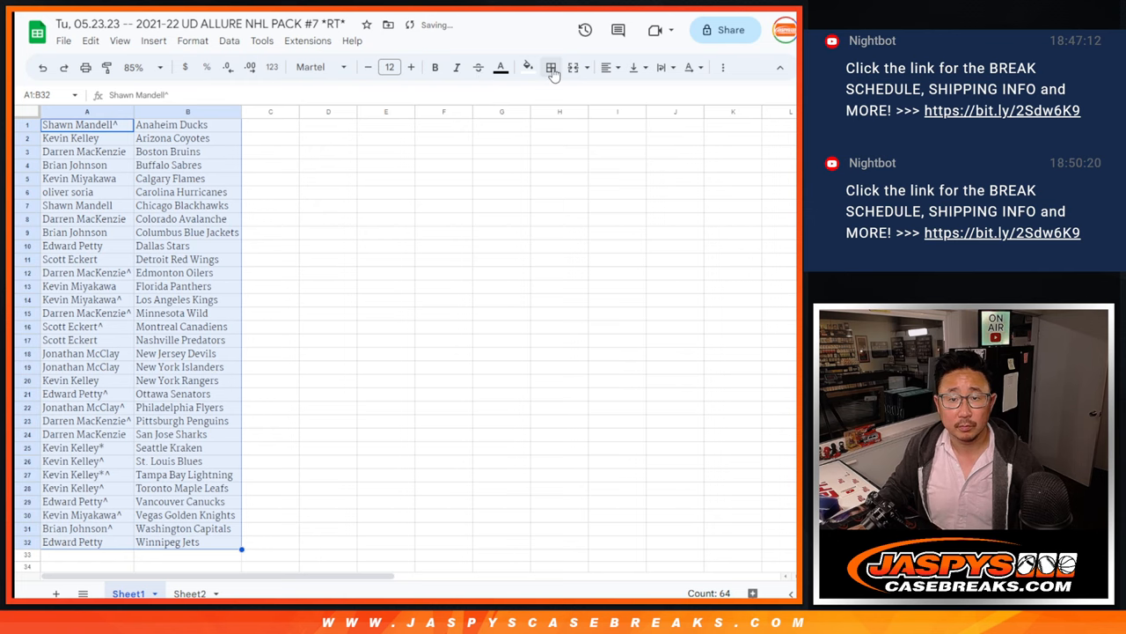
# Step: Add cell borders to the sorted list and print it
pyautogui.click(85, 67)
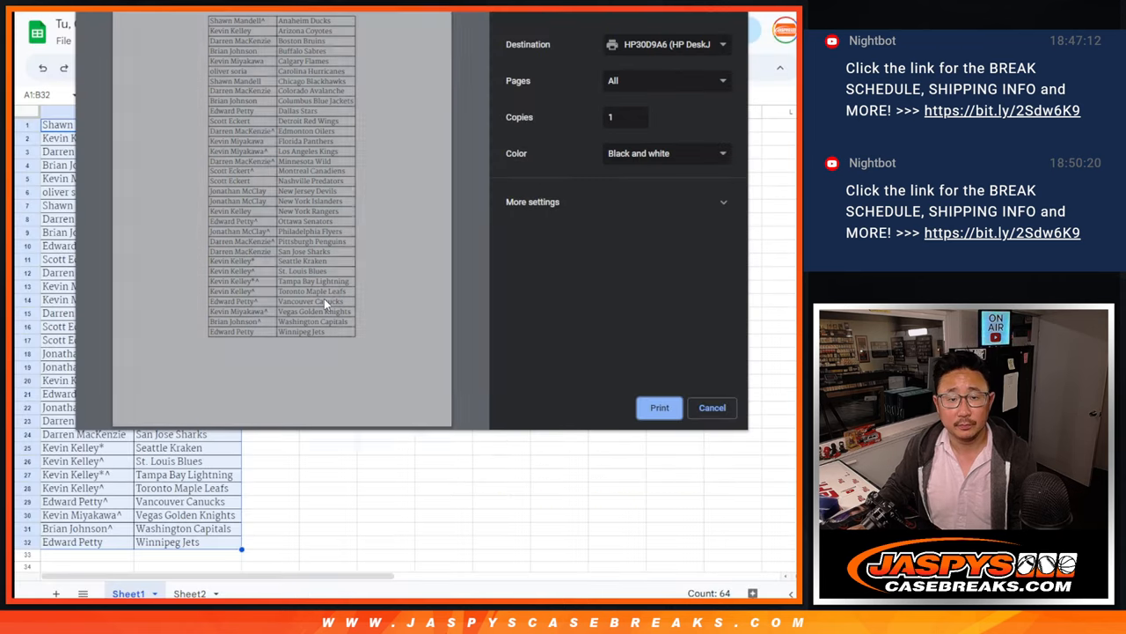
pyautogui.click(712, 407)
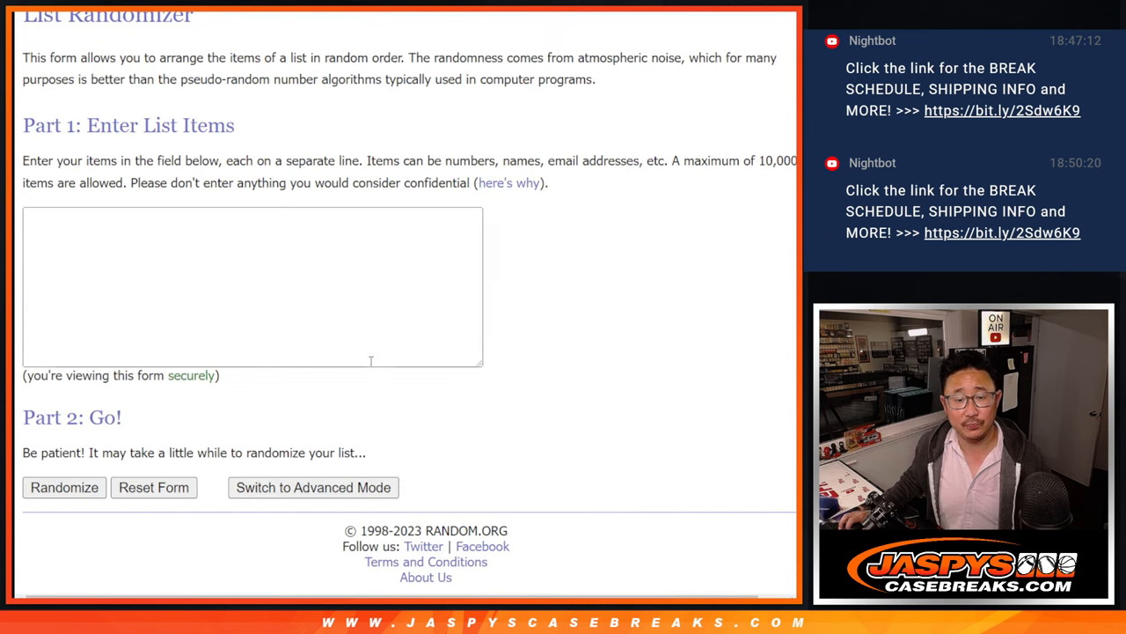
# Step: Paste the 32 buyer names, roll two dice, and randomize the list five times
pyautogui.write('Shawn Mandell')
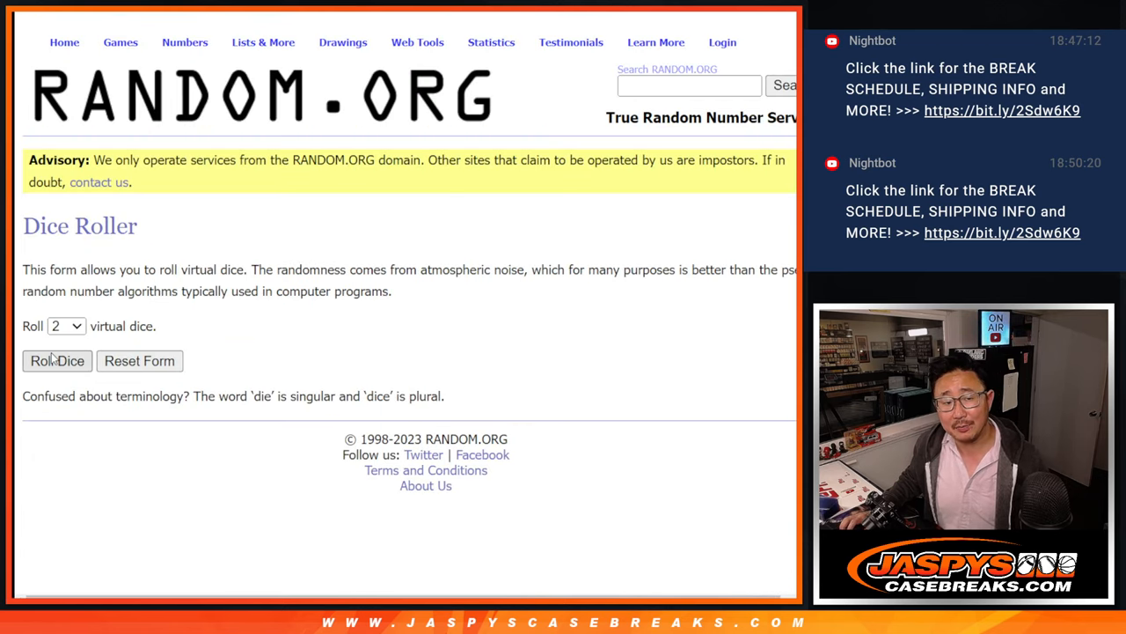
pyautogui.click(57, 361)
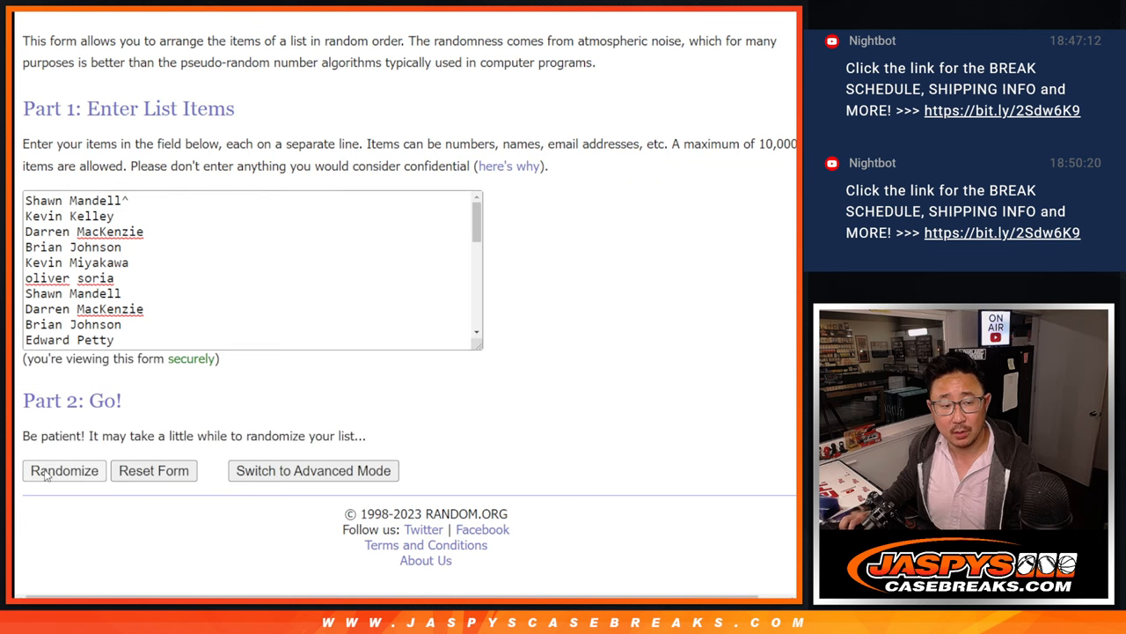
pyautogui.click(64, 470)
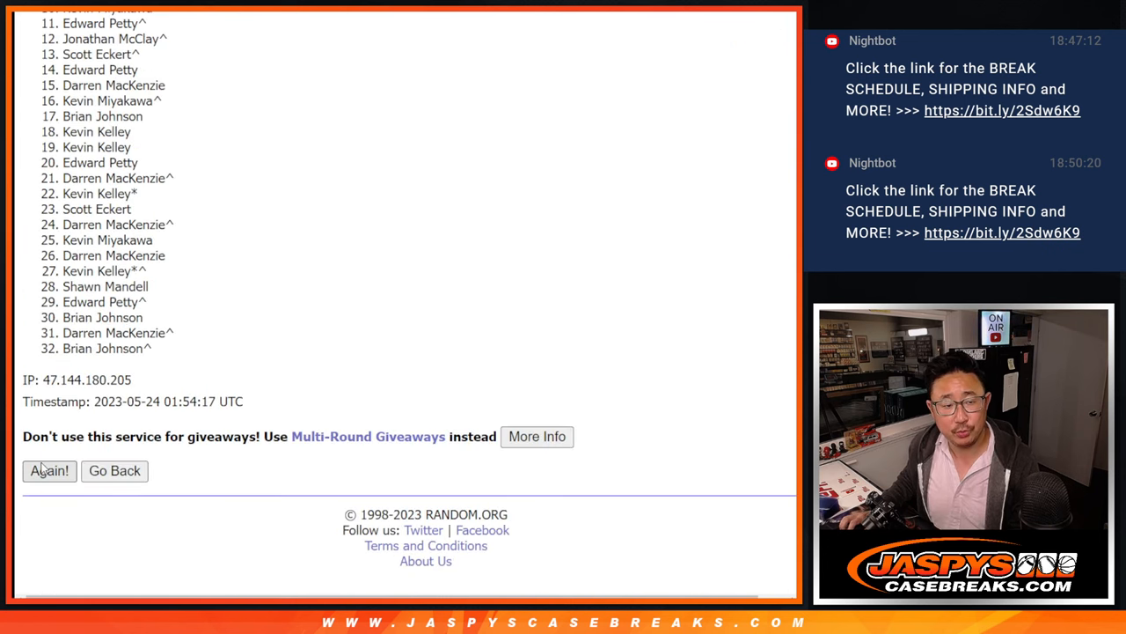
pyautogui.click(50, 470)
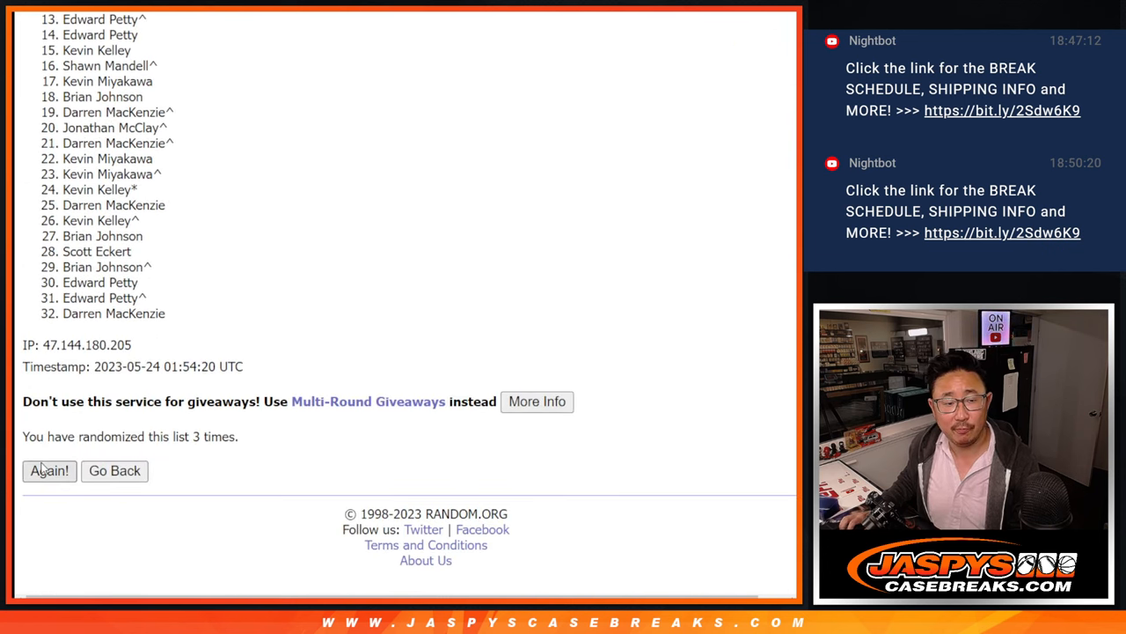
pyautogui.click(49, 470)
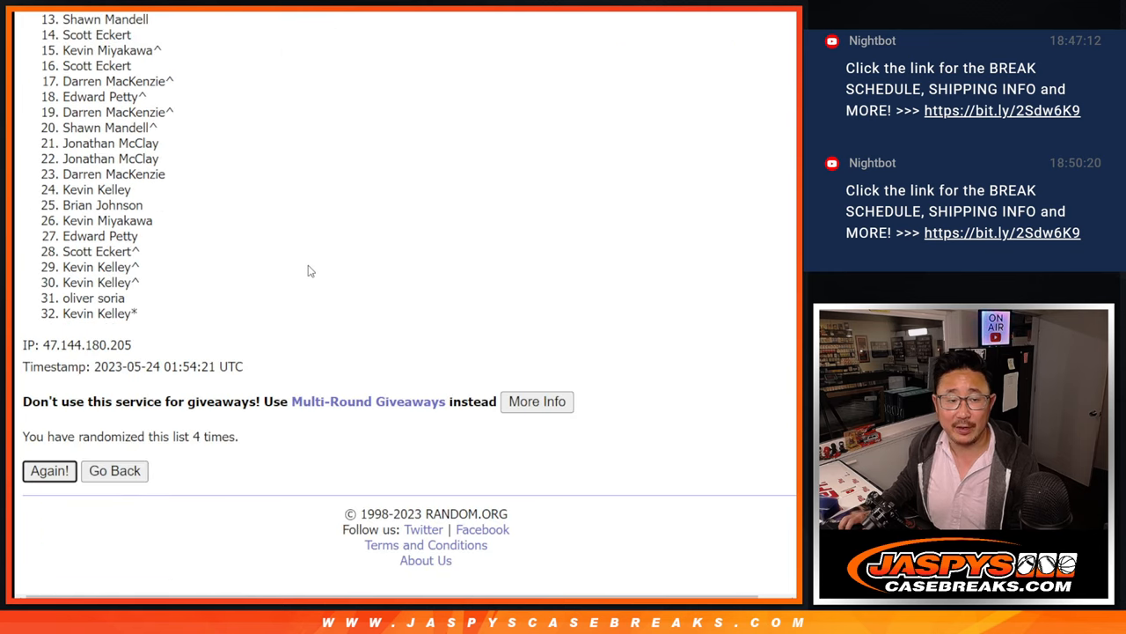
pyautogui.click(50, 470)
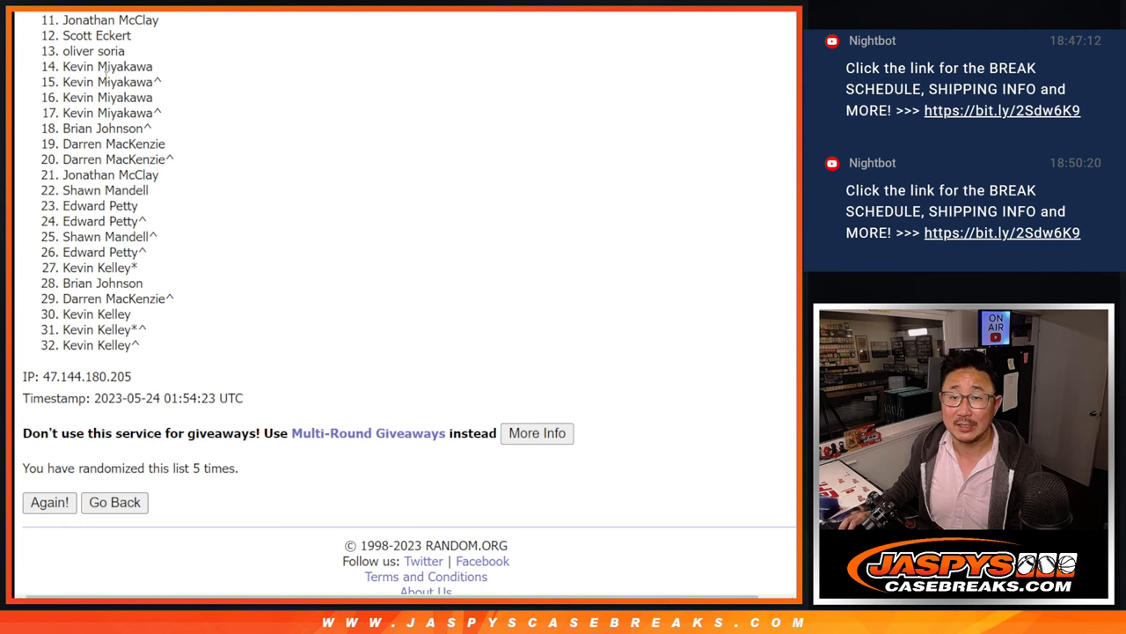
pyautogui.moveTo(771, 285)
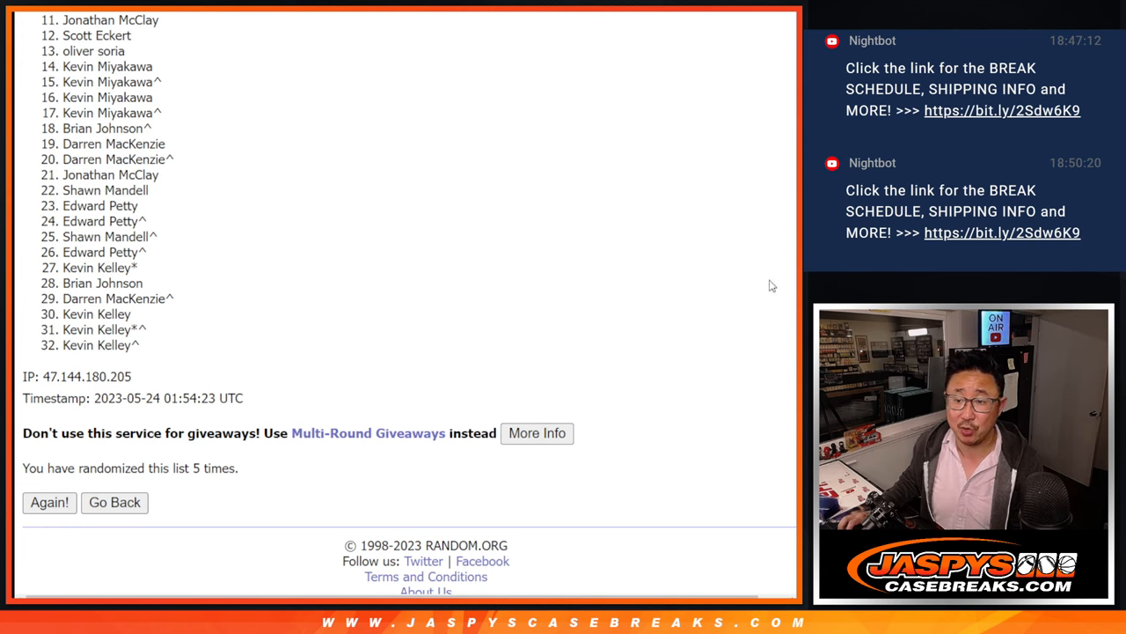
pyautogui.scroll(-3)
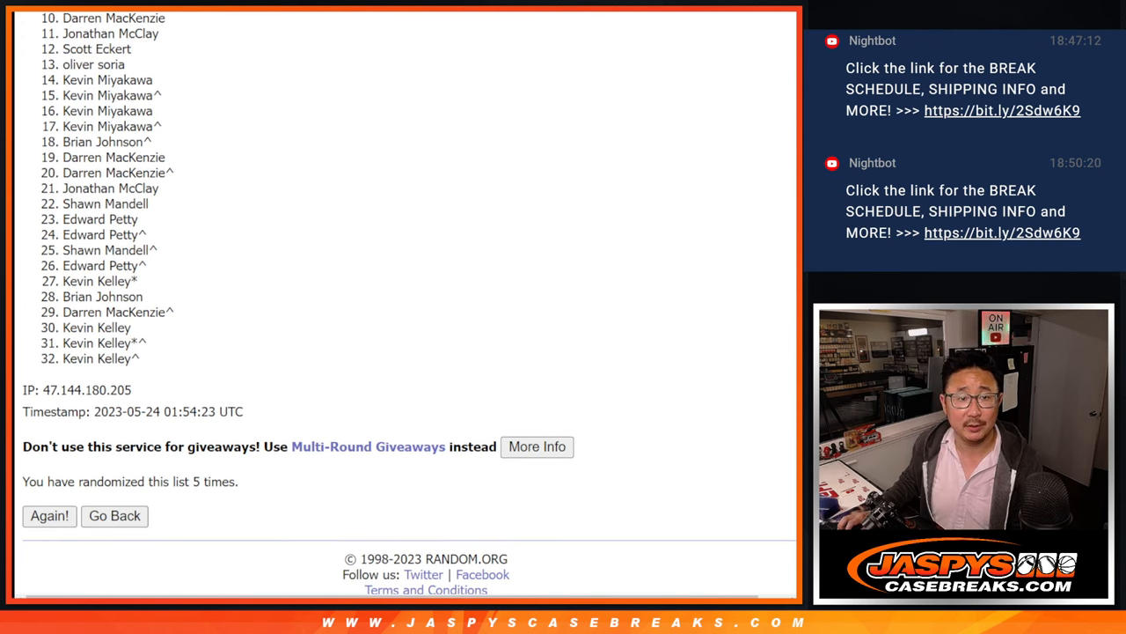